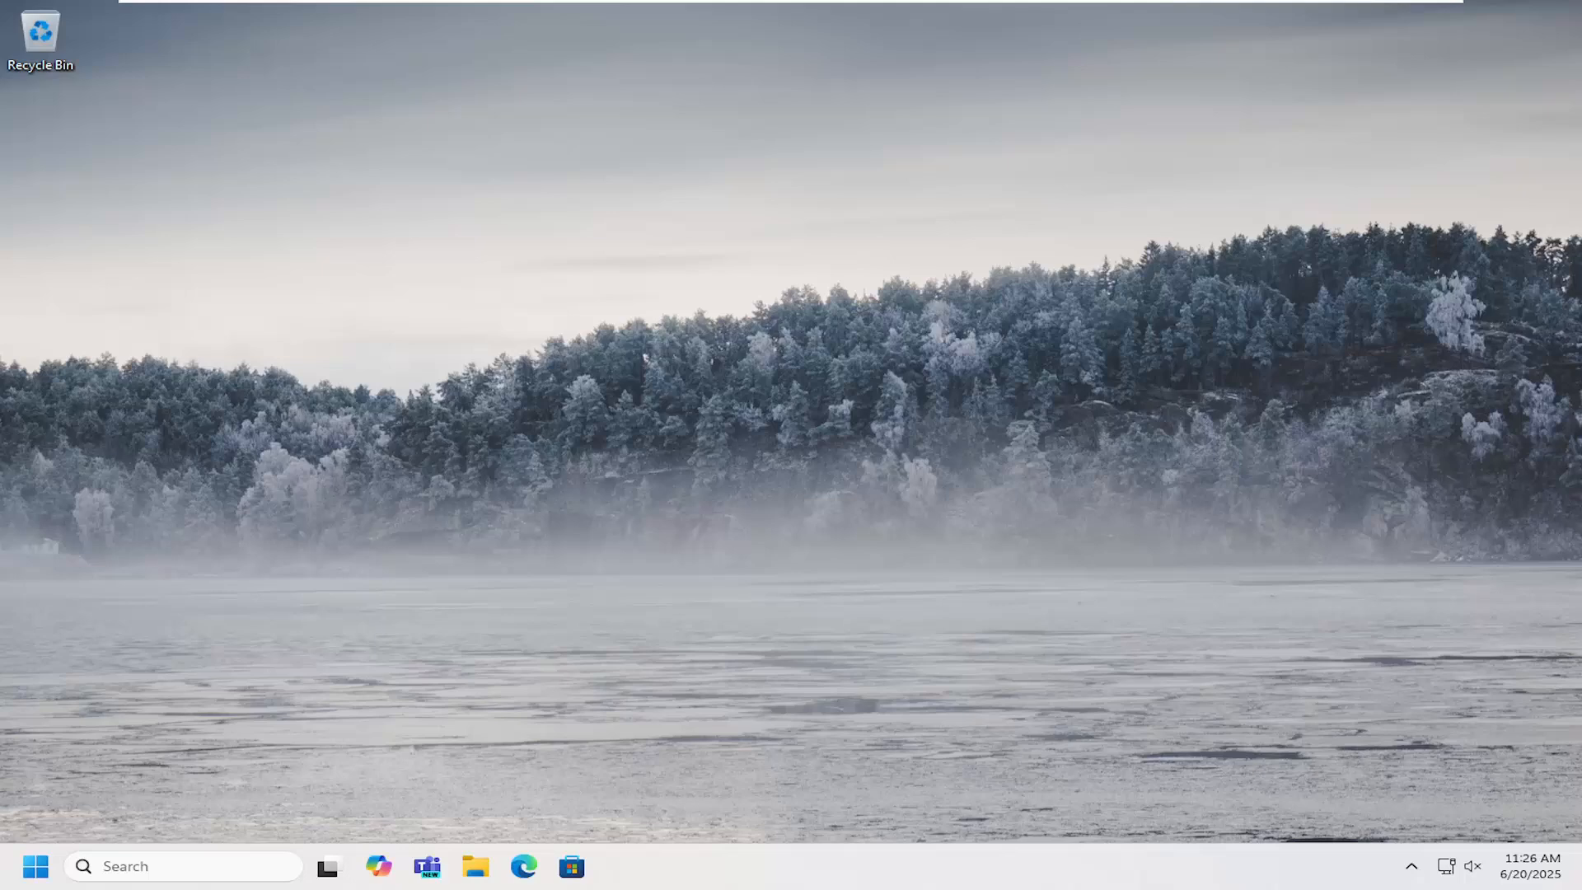
# Launch Edge and search Google for "canon pixma ts202 support"
pyautogui.click(524, 866)
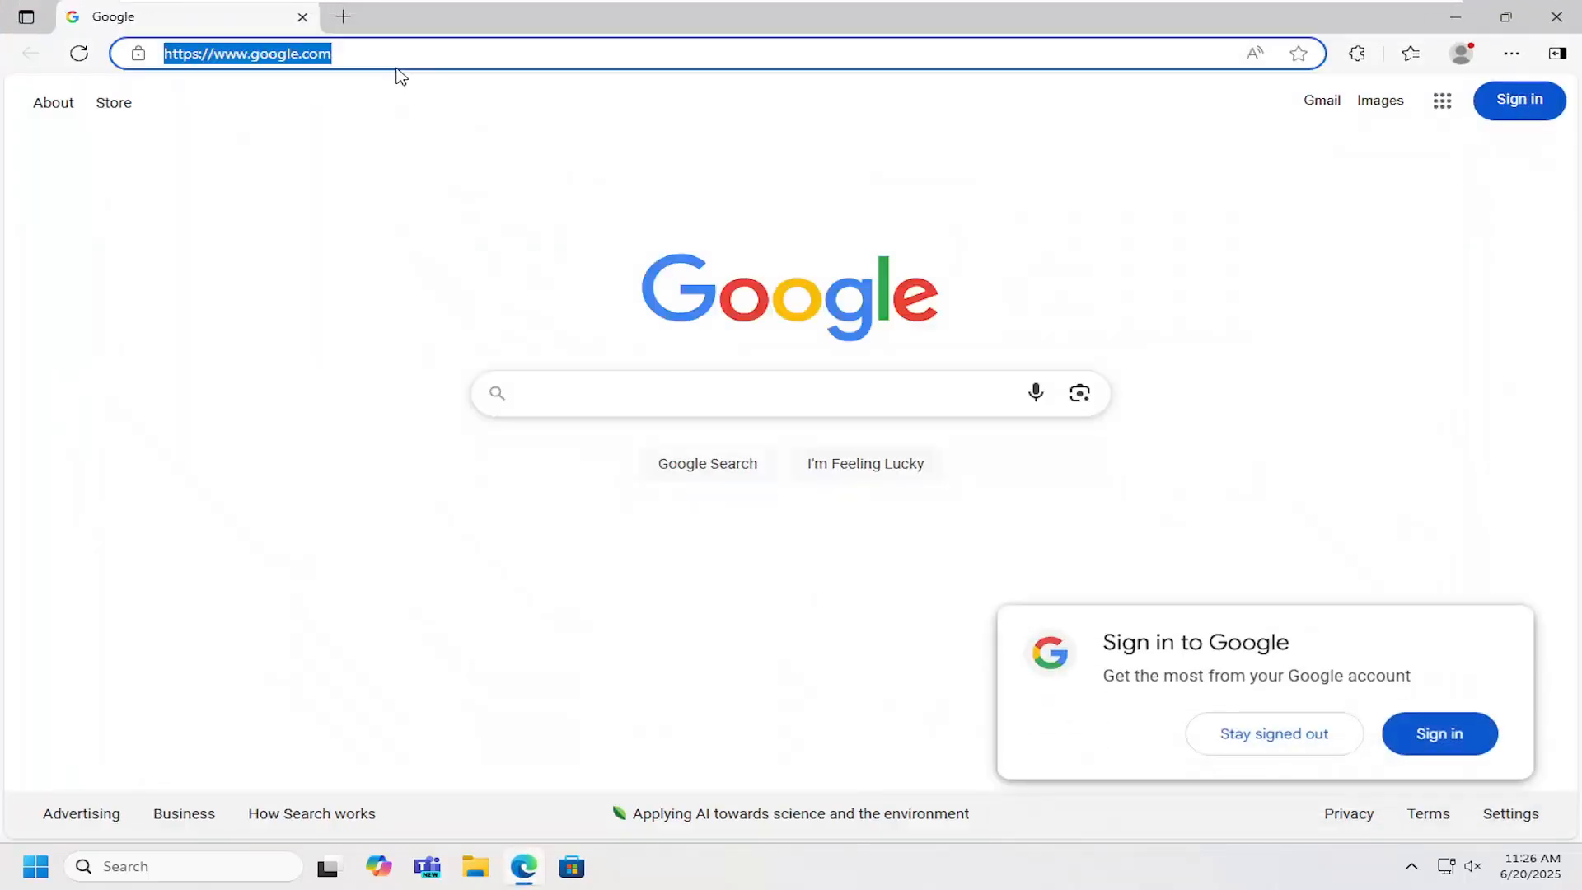
pyautogui.write('canon pix')
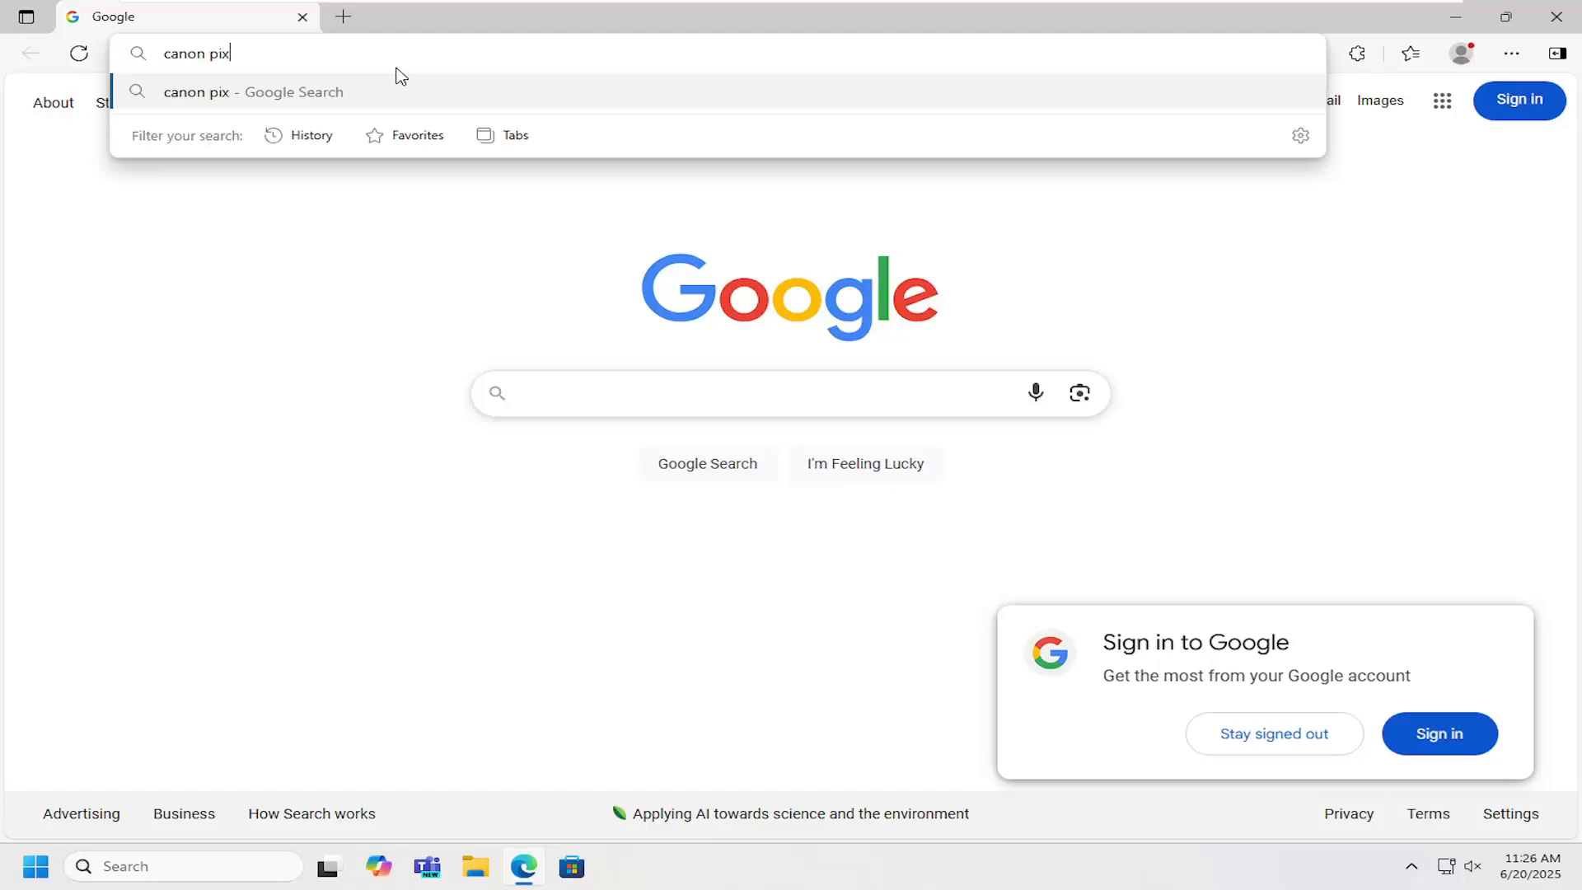
pyautogui.write('ma ts202 su')
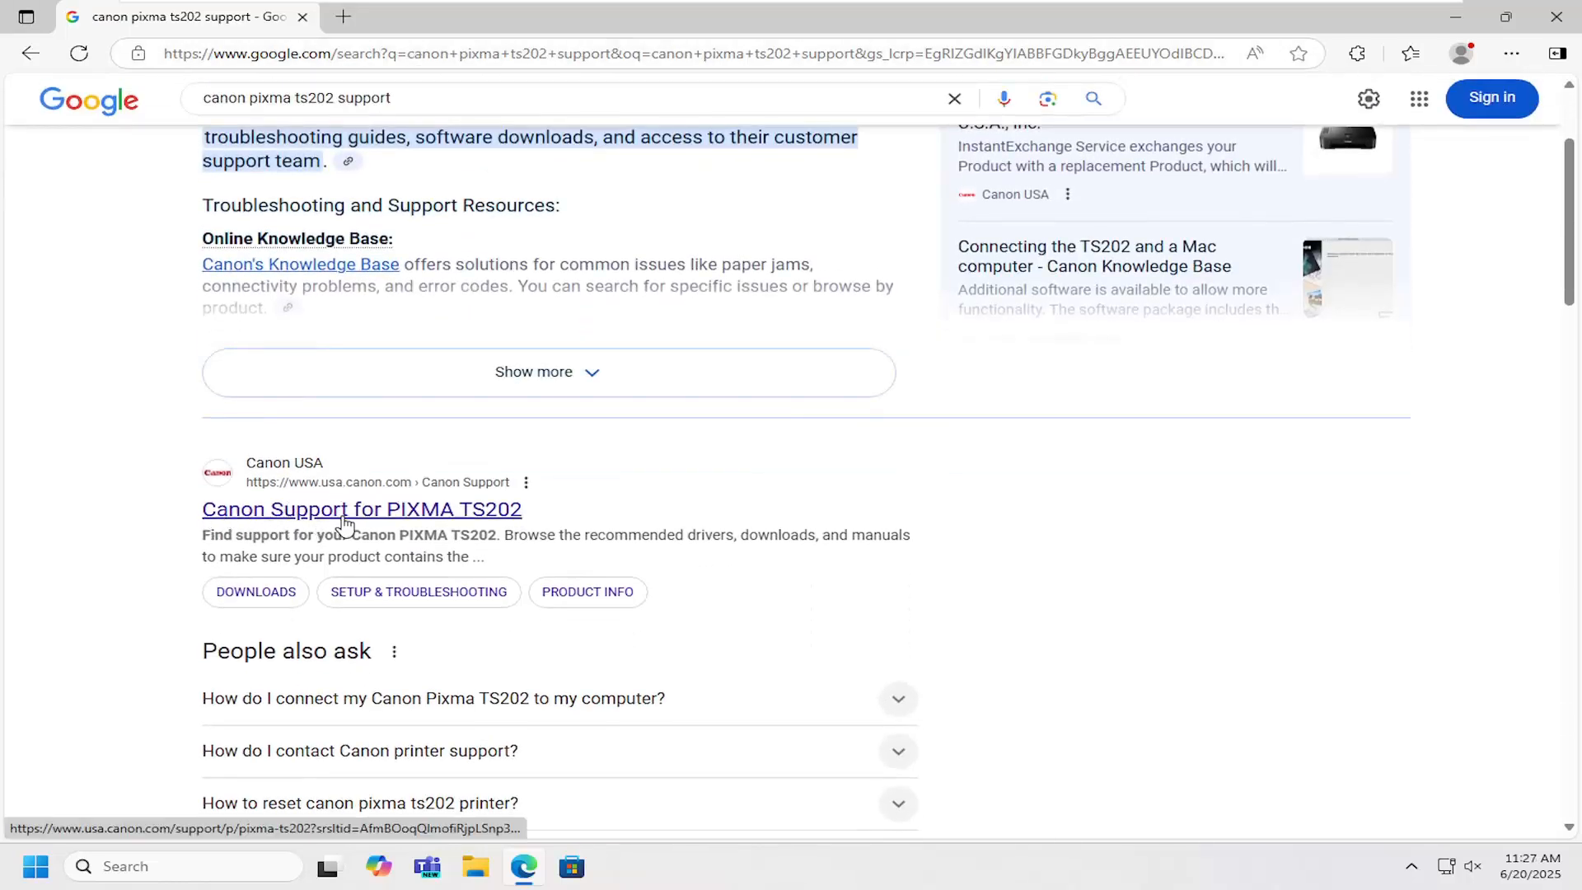
# Go to Canon's PIXMA TS202 support page and expand its Software & Drivers downloads list
pyautogui.click(361, 509)
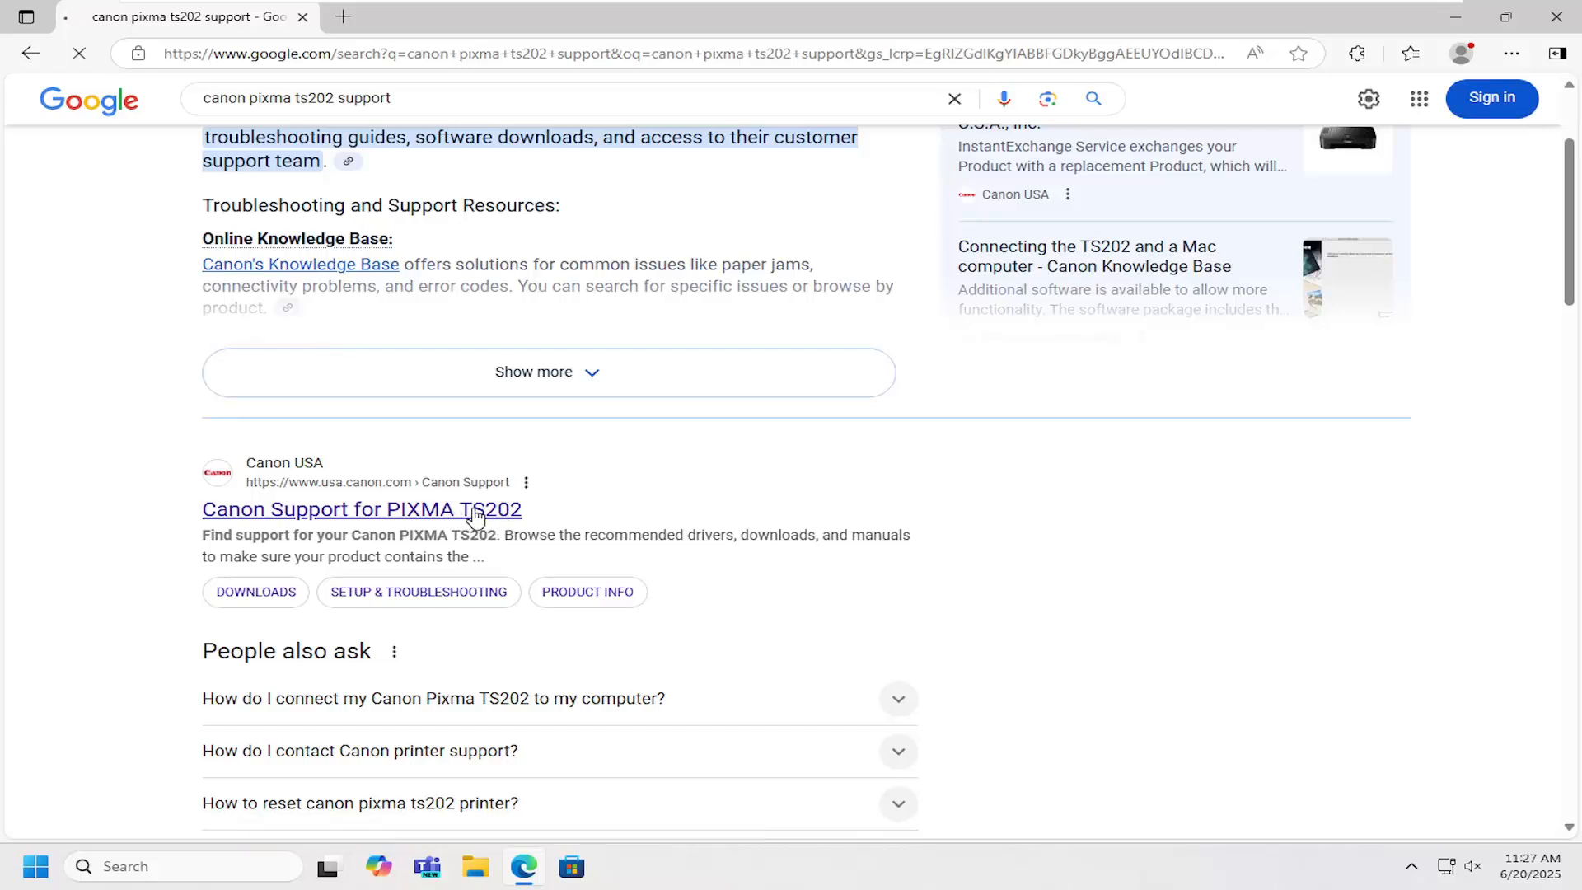
pyautogui.click(361, 509)
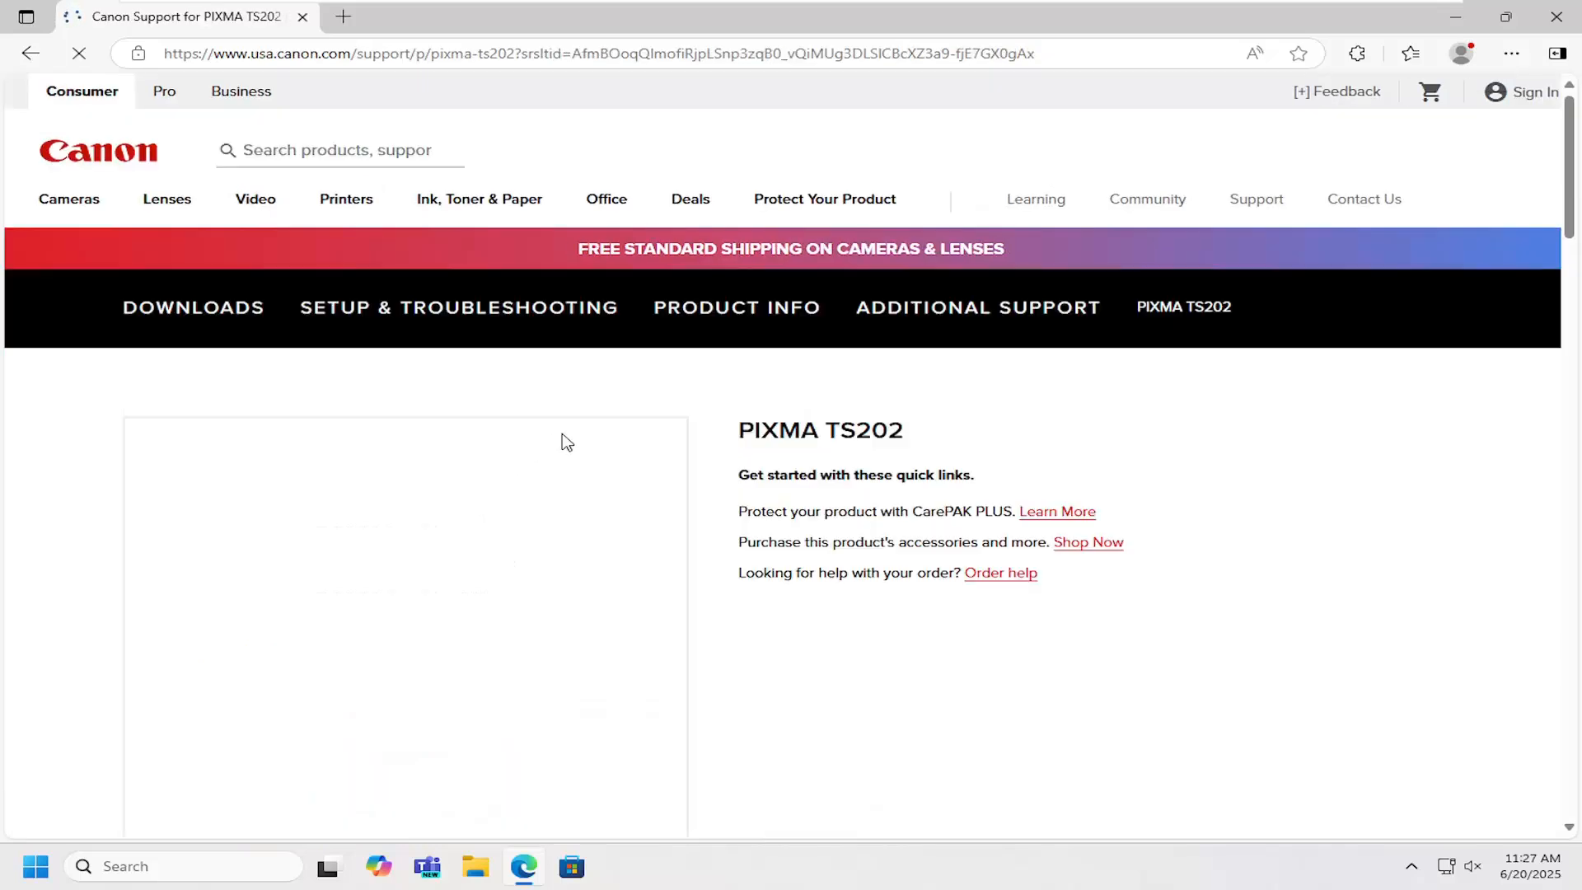
pyautogui.scroll(-3)
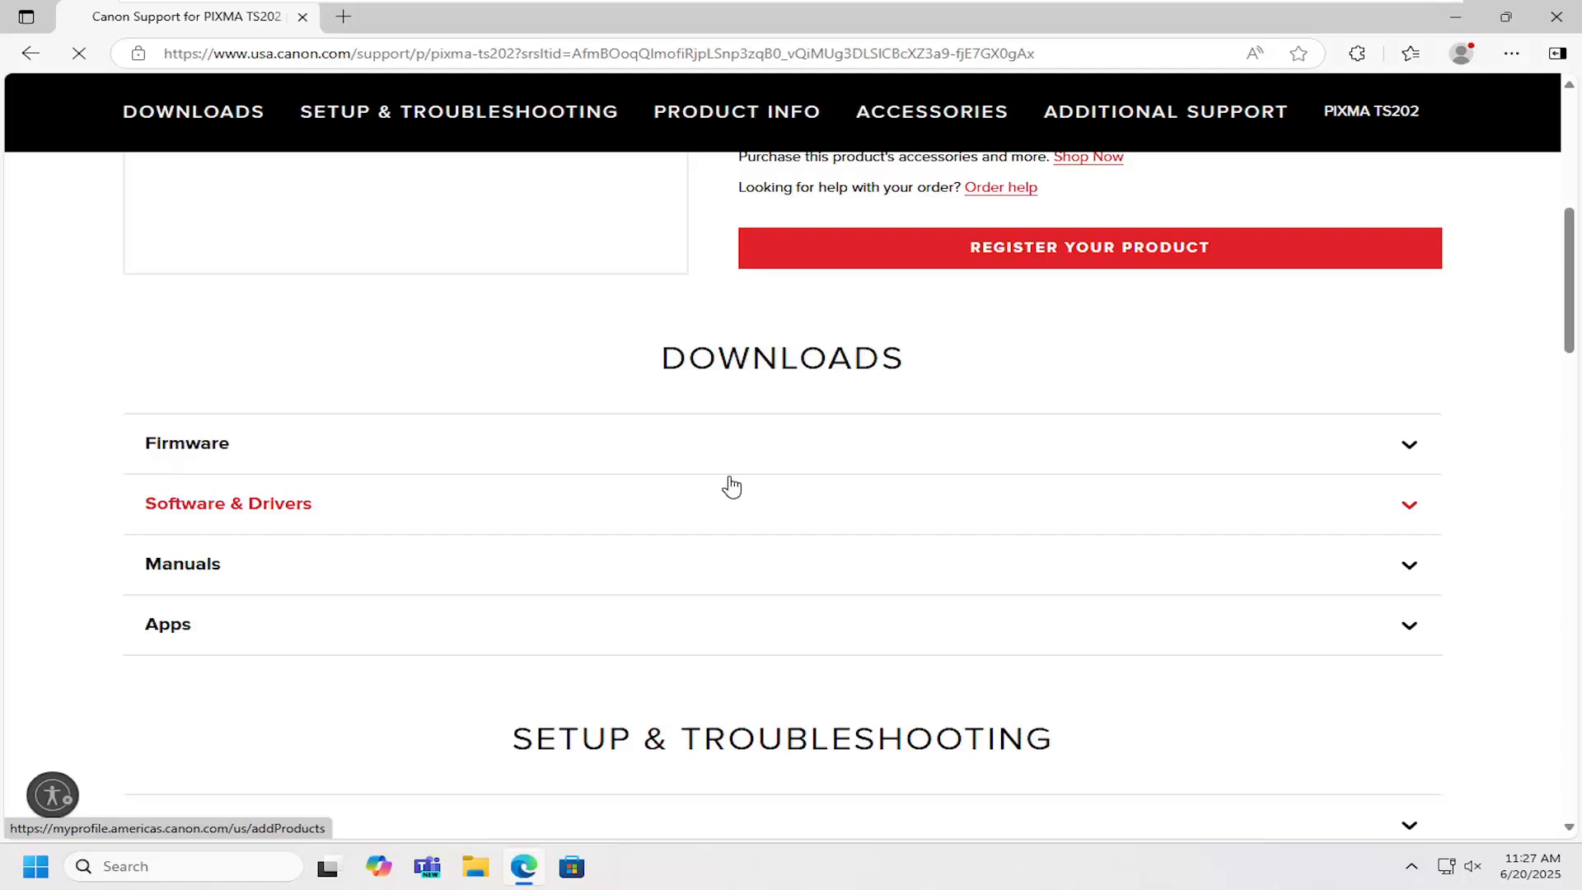
pyautogui.click(228, 502)
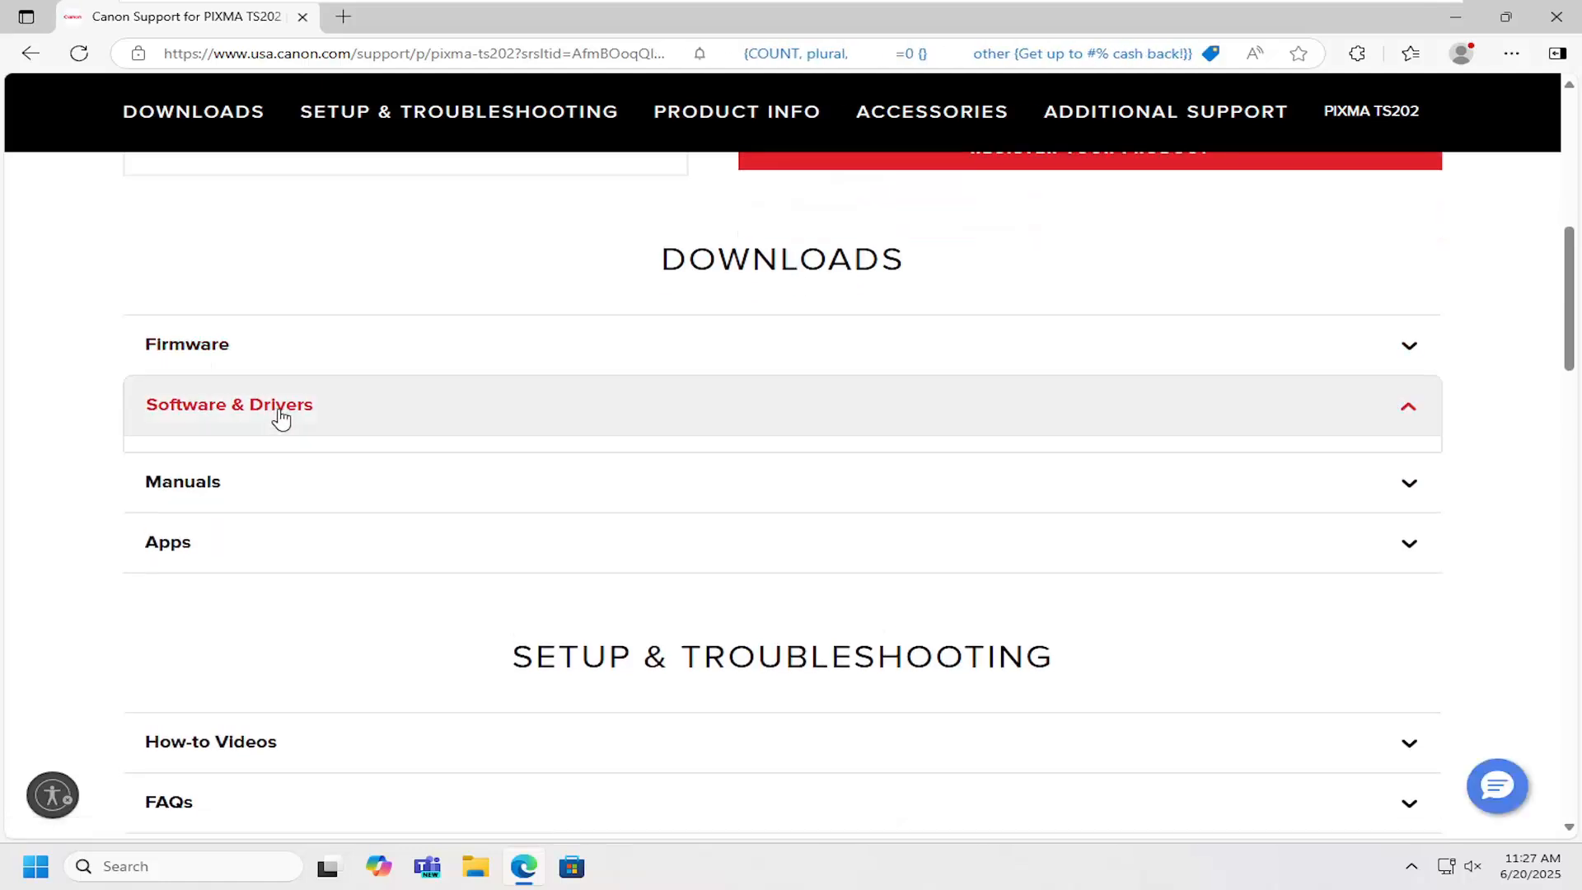
pyautogui.click(229, 405)
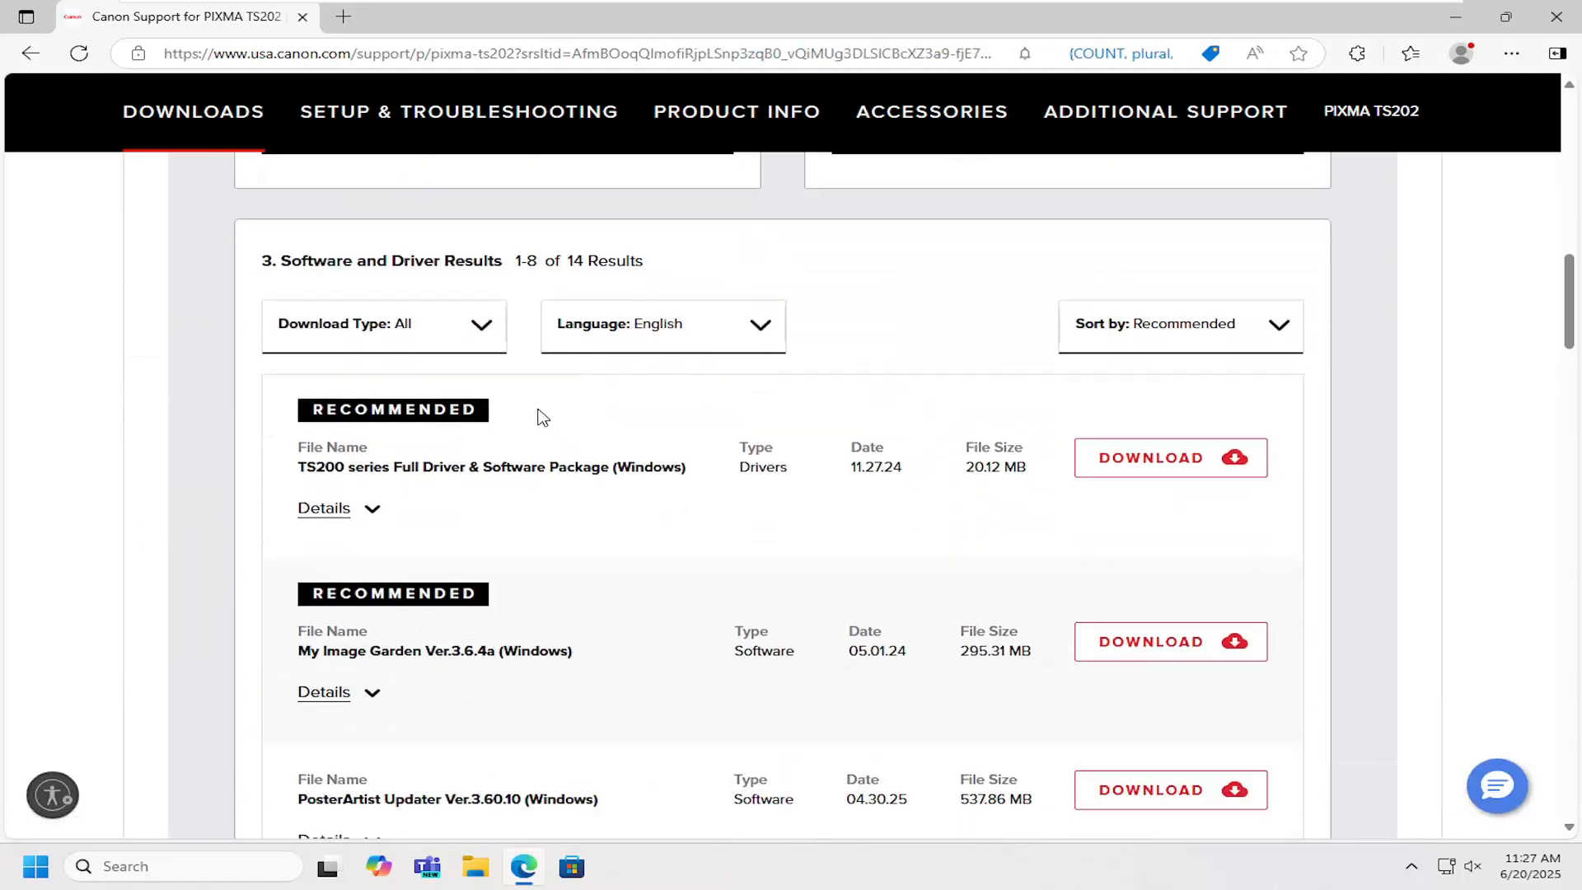
# Download the TS200 series Full Driver & Software Package, run it and approve the UAC prompt
pyautogui.scroll(-3)
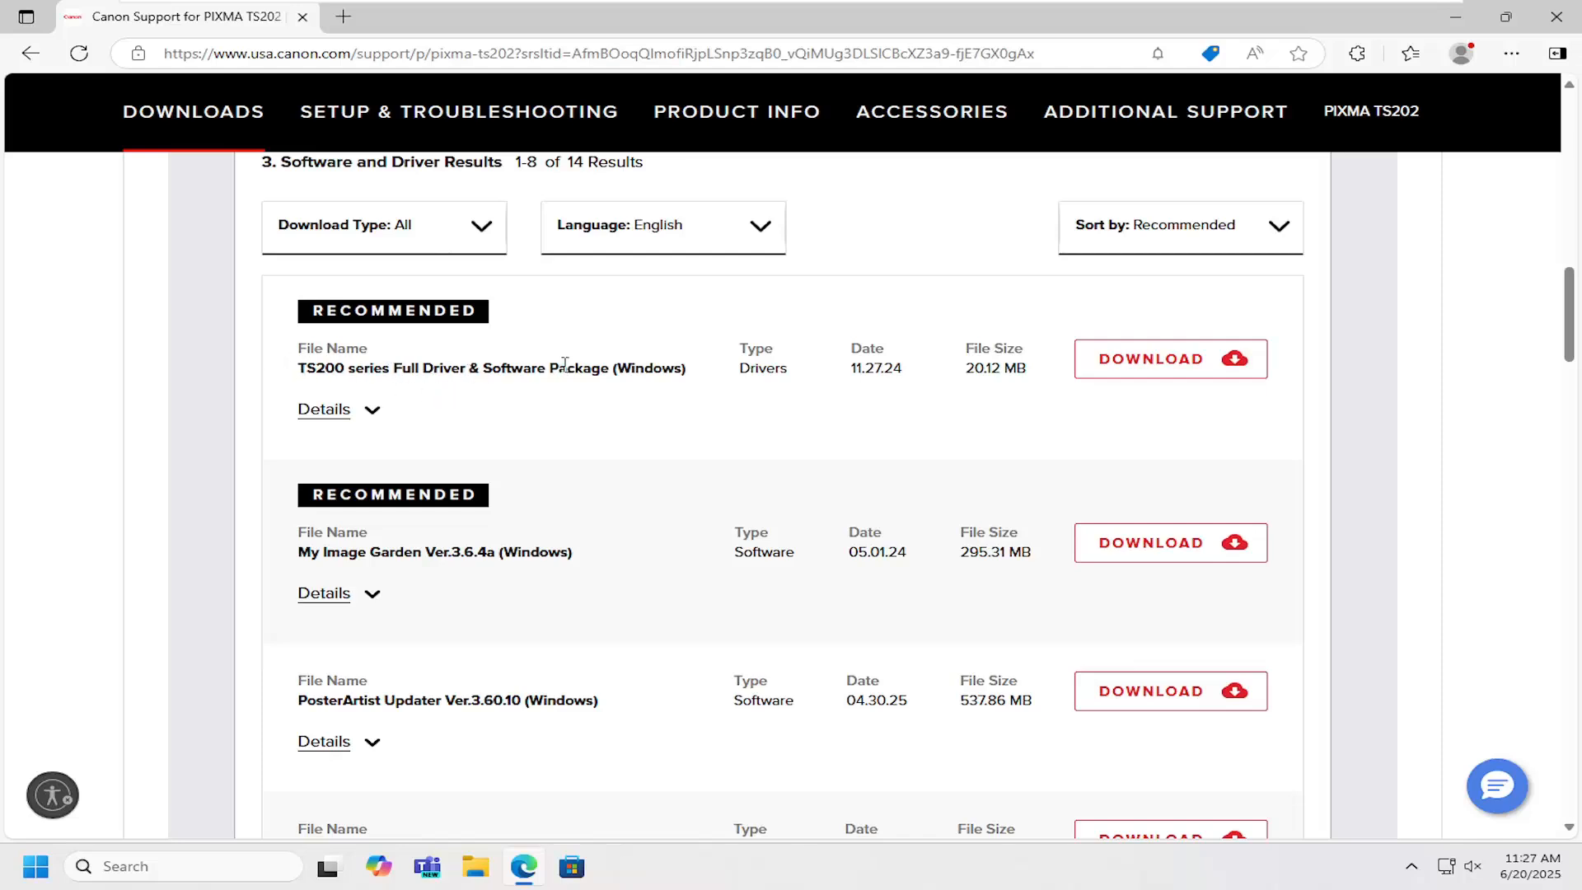
pyautogui.click(1170, 357)
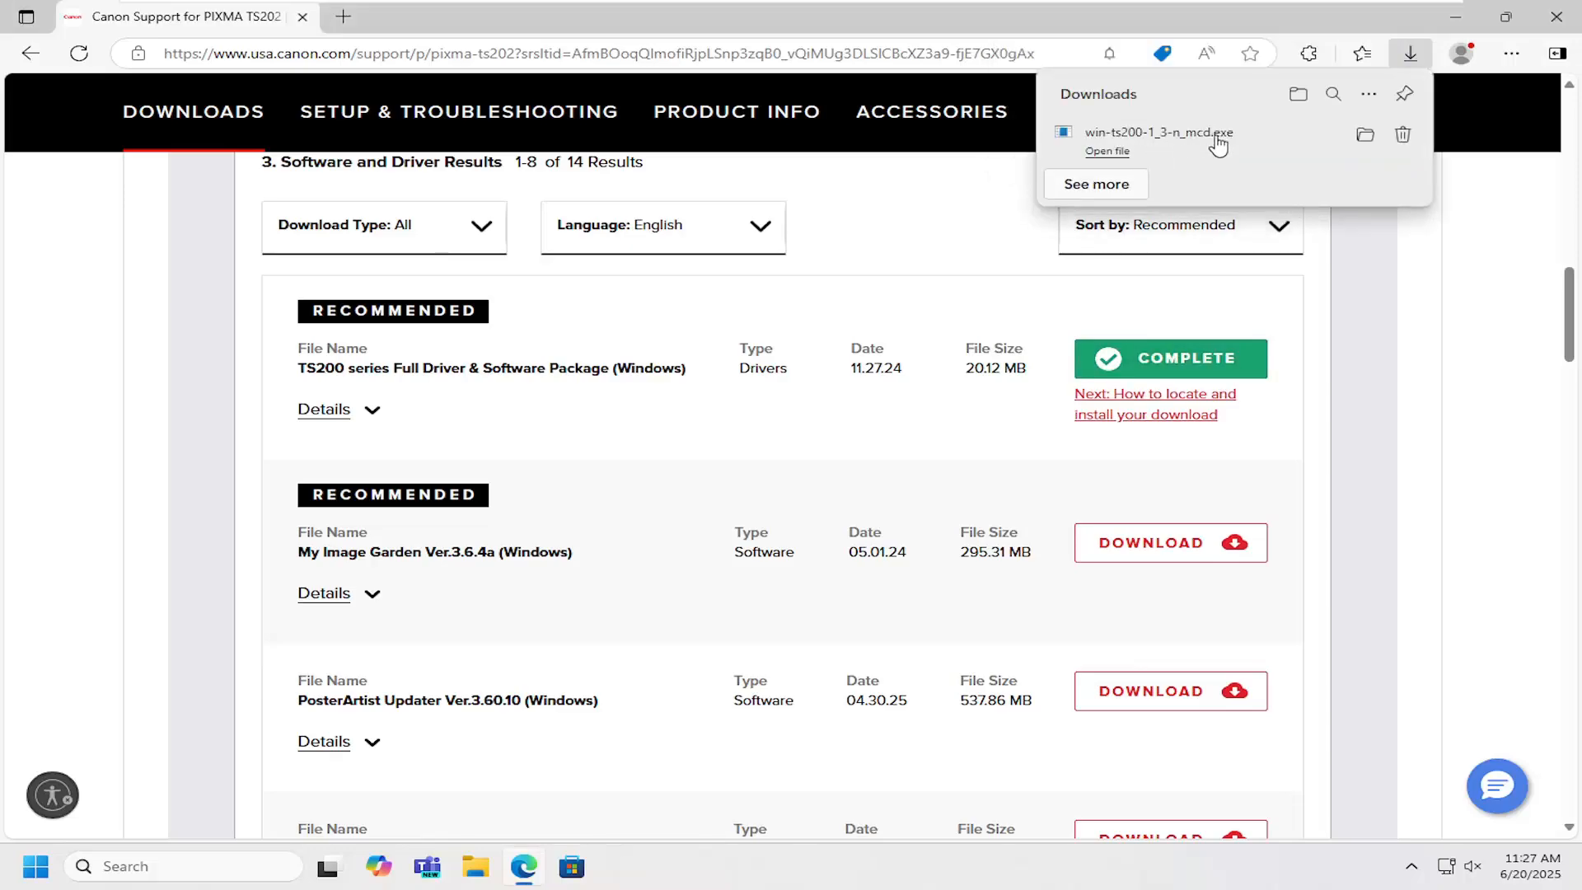
pyautogui.click(1107, 152)
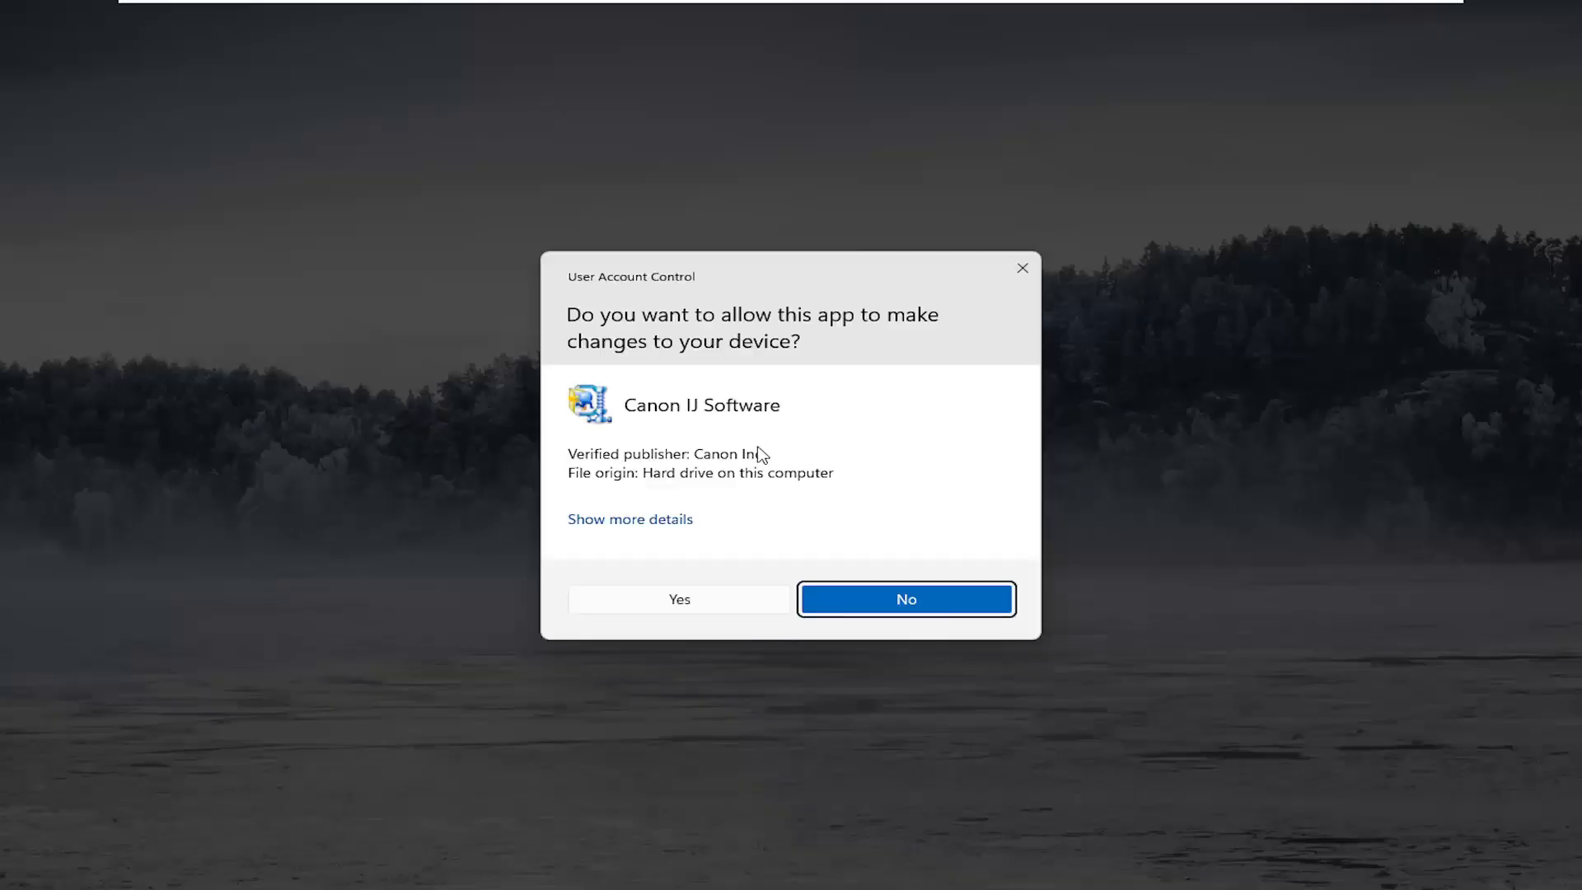
pyautogui.click(679, 598)
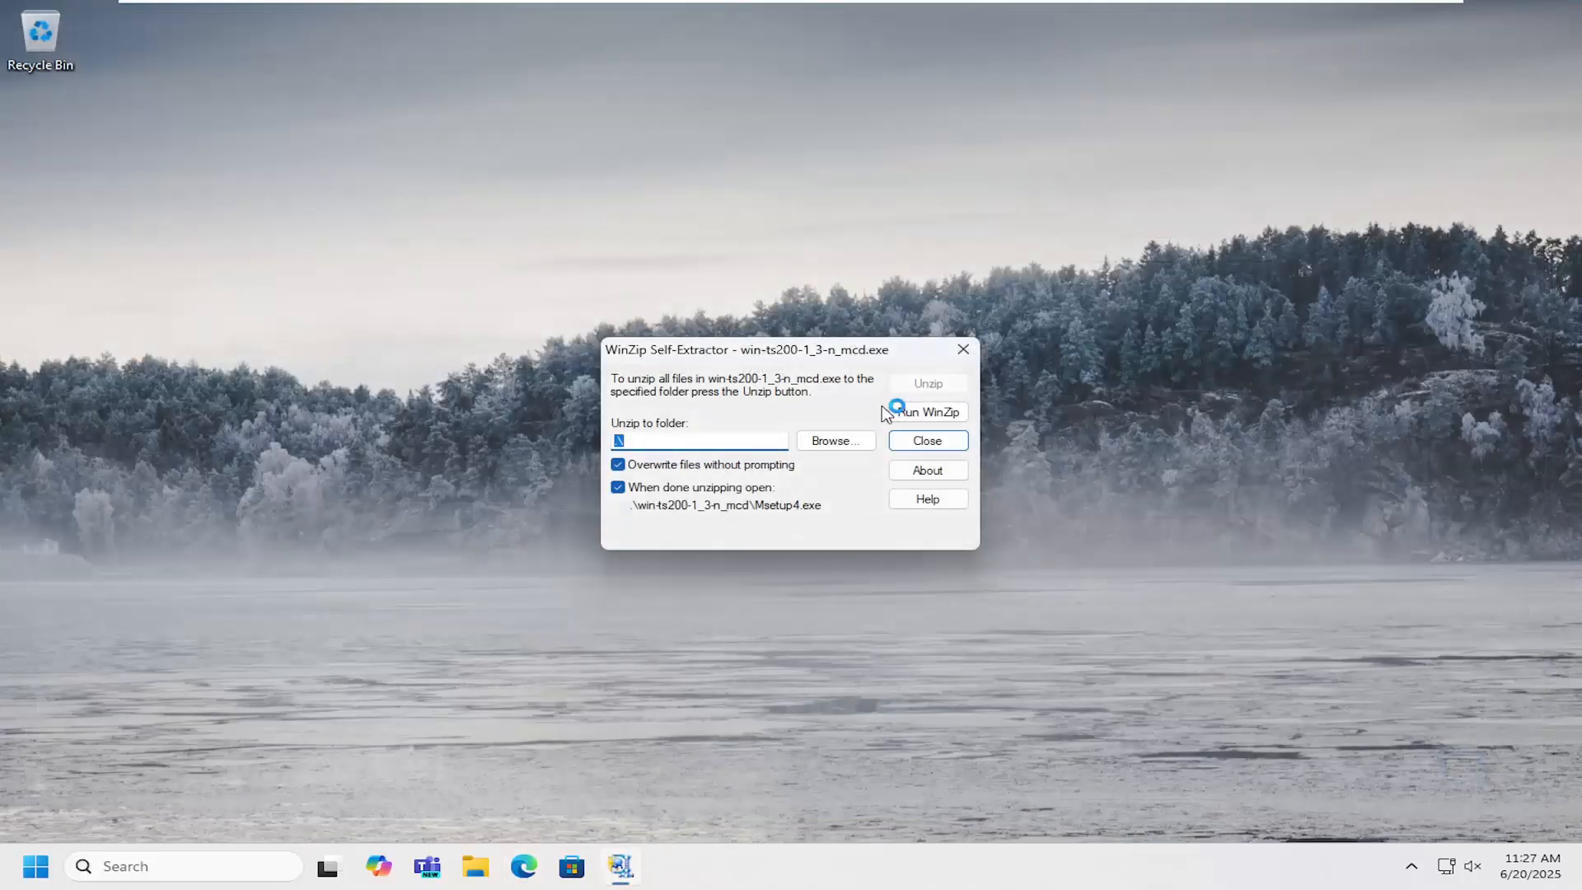
# Choose Start Setup so the TS200 series installer begins downloading the latest drivers
pyautogui.click(925, 382)
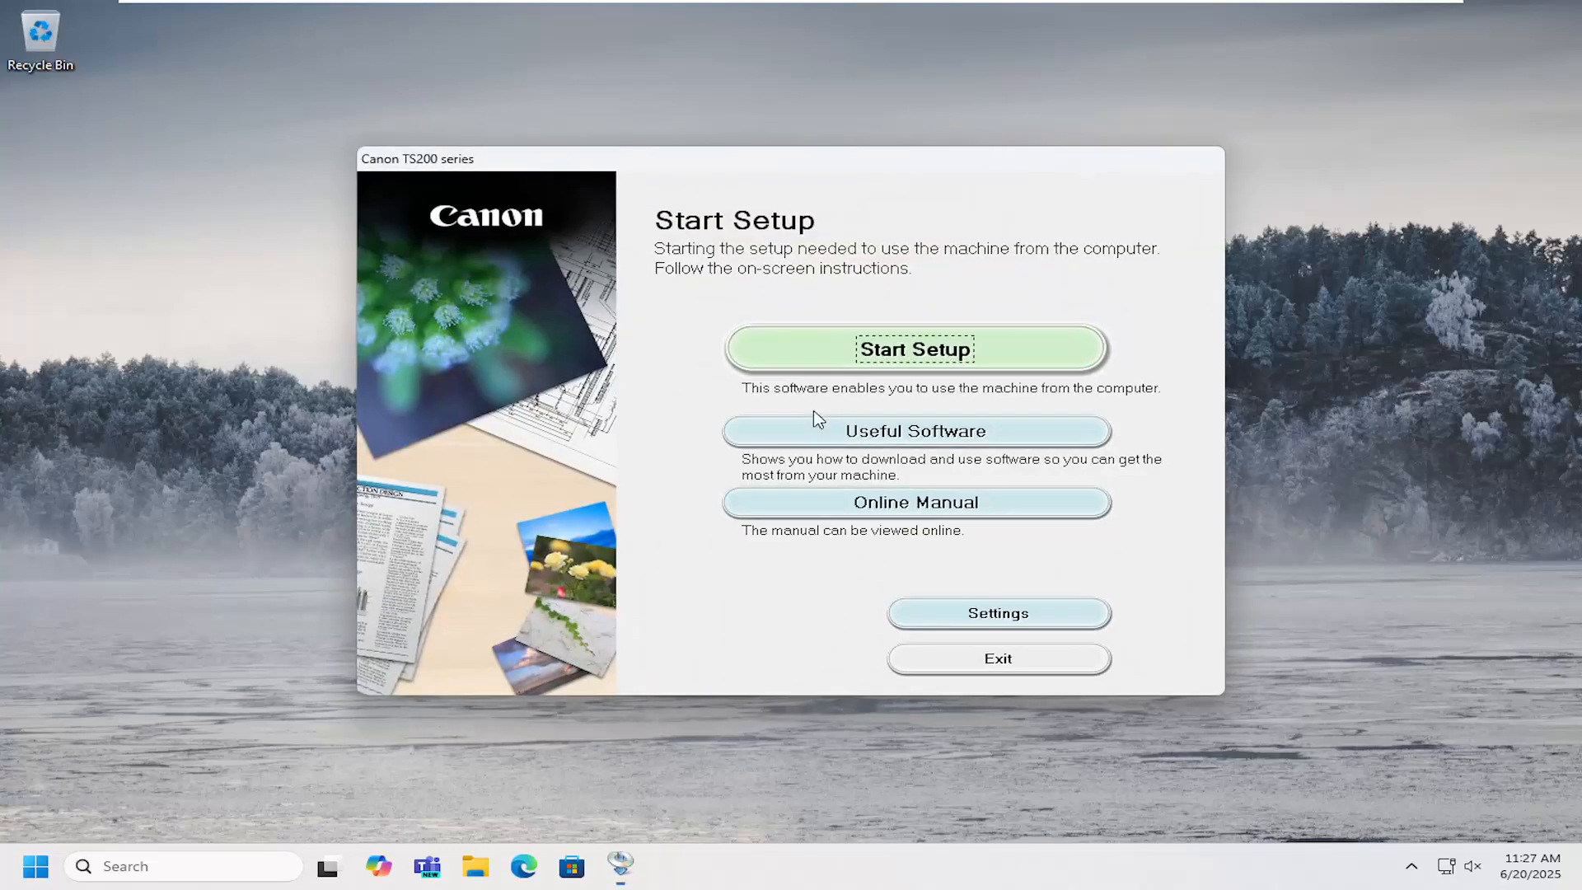
pyautogui.click(913, 348)
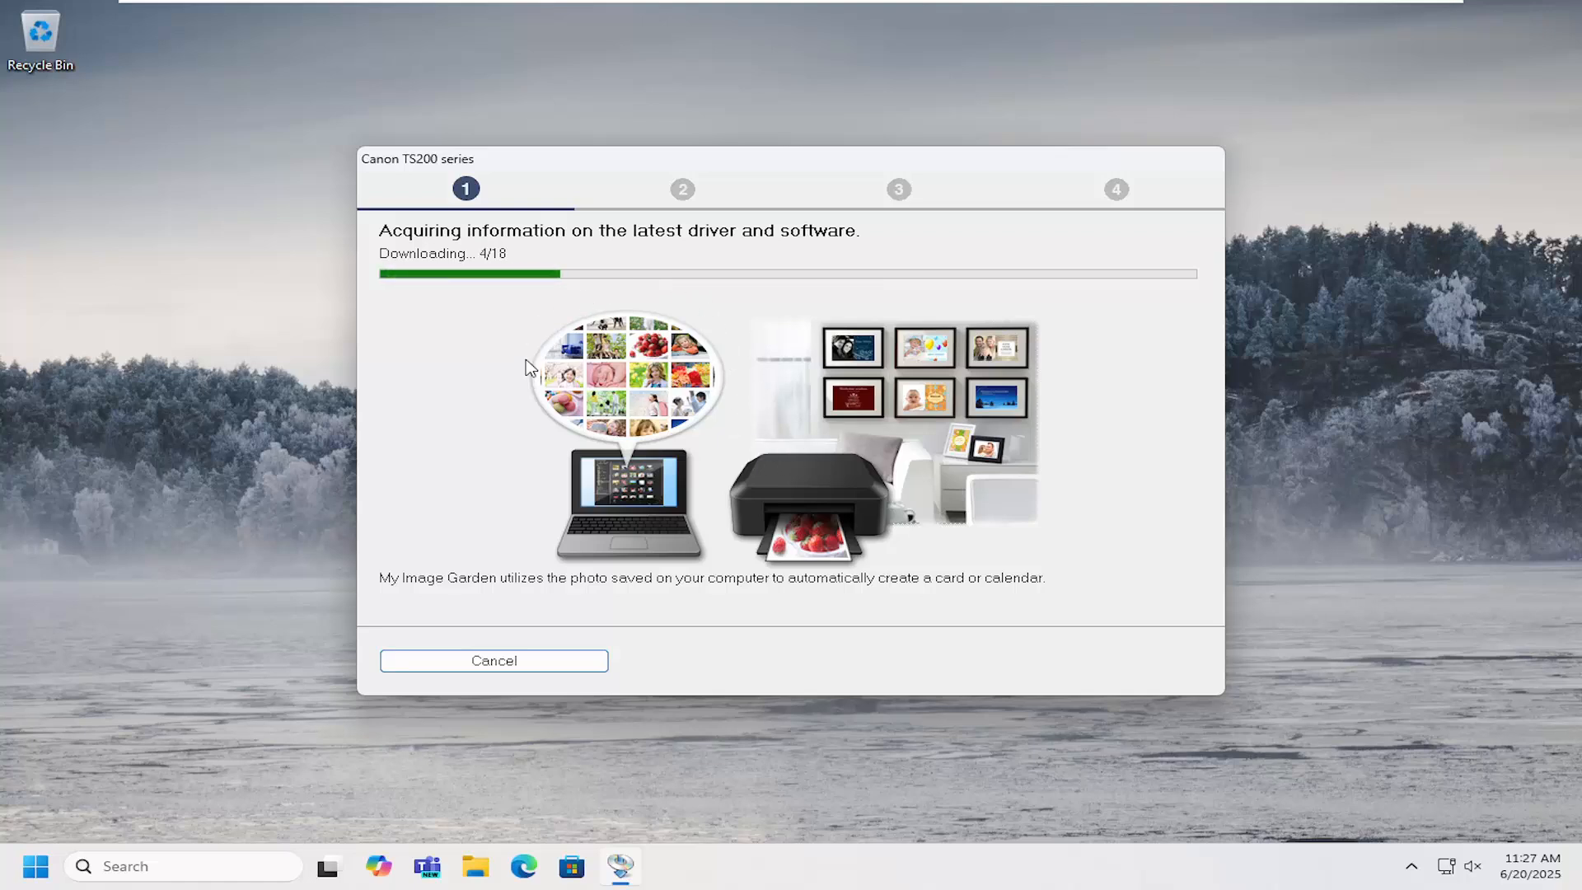
pyautogui.moveTo(880, 397)
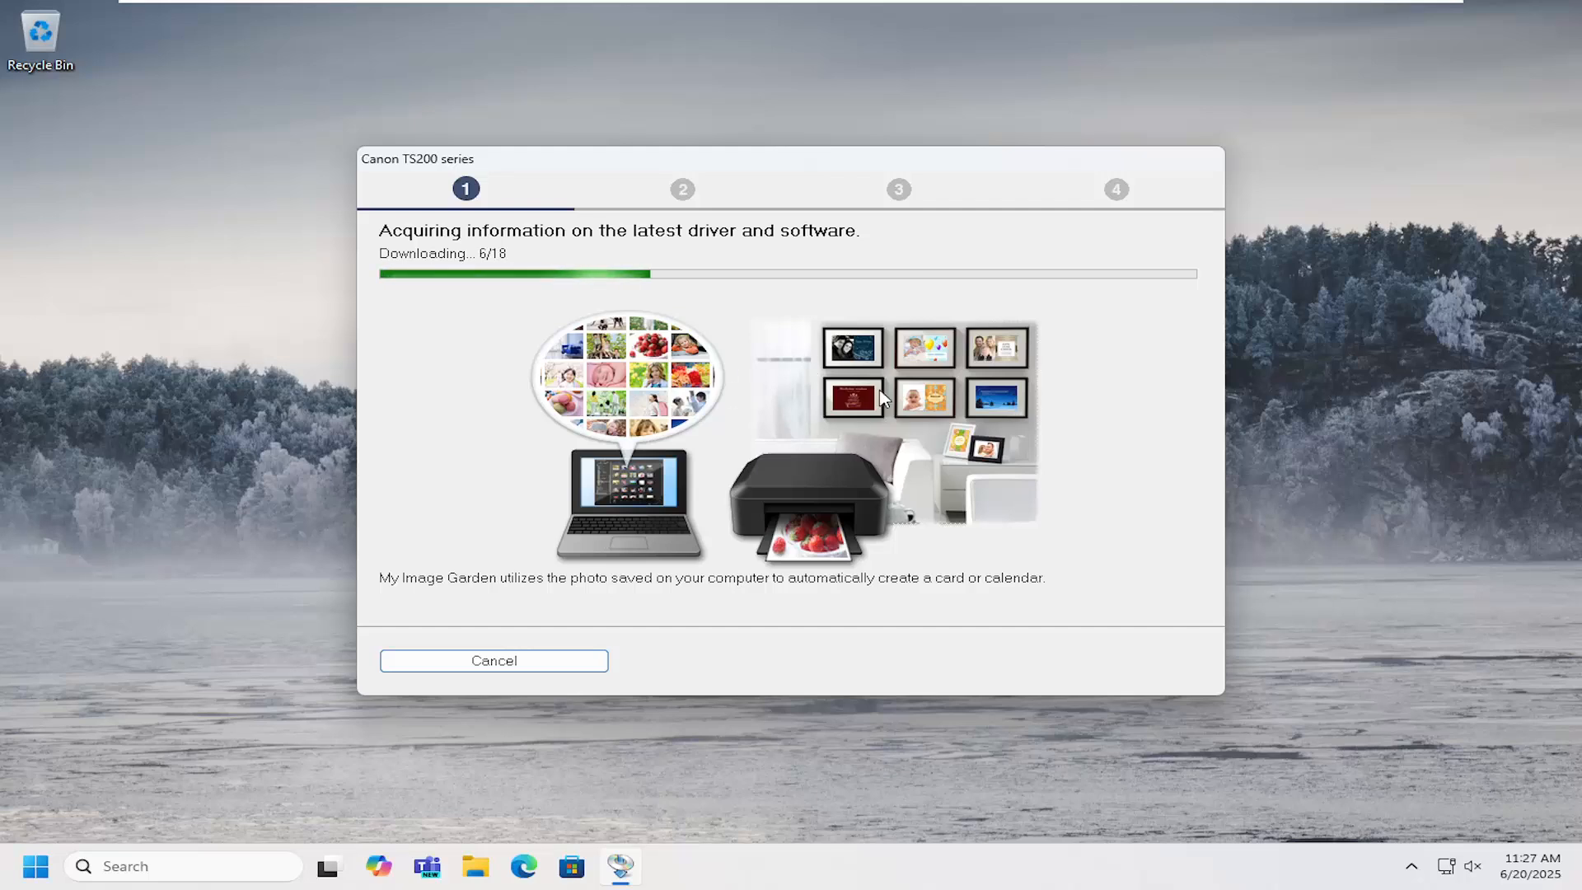